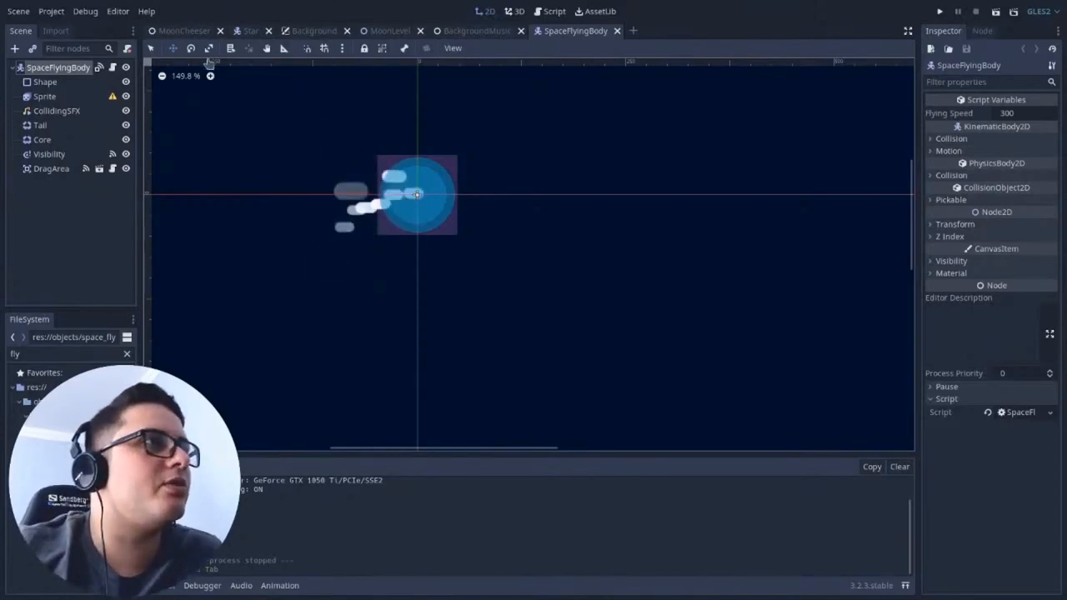
Switch from SpaceFlyingBody to the MoonLevel scene with its moon, planets, stars and spawners
left_click(183, 31)
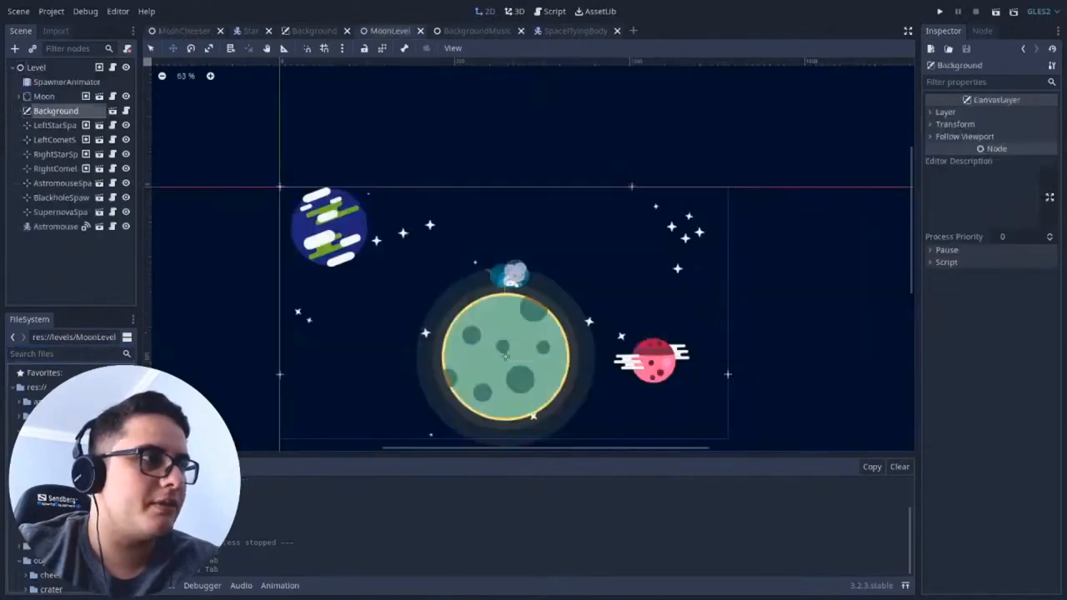
Inspect the Level root's Node2D properties, then LeftCometSpawner's comet timing, then Level again
left_click(36, 67)
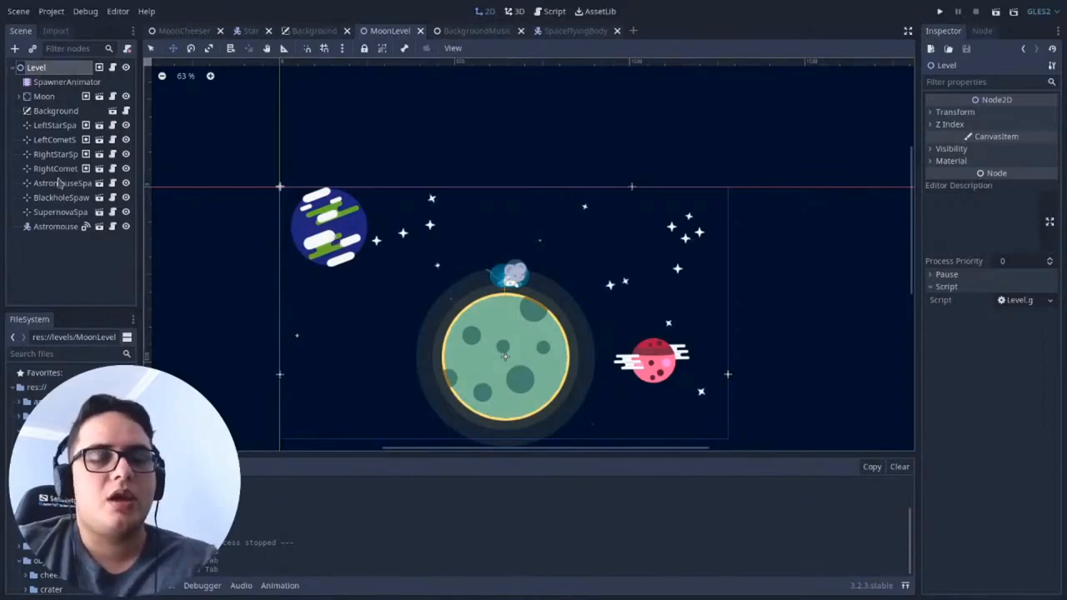
left_click(54, 139)
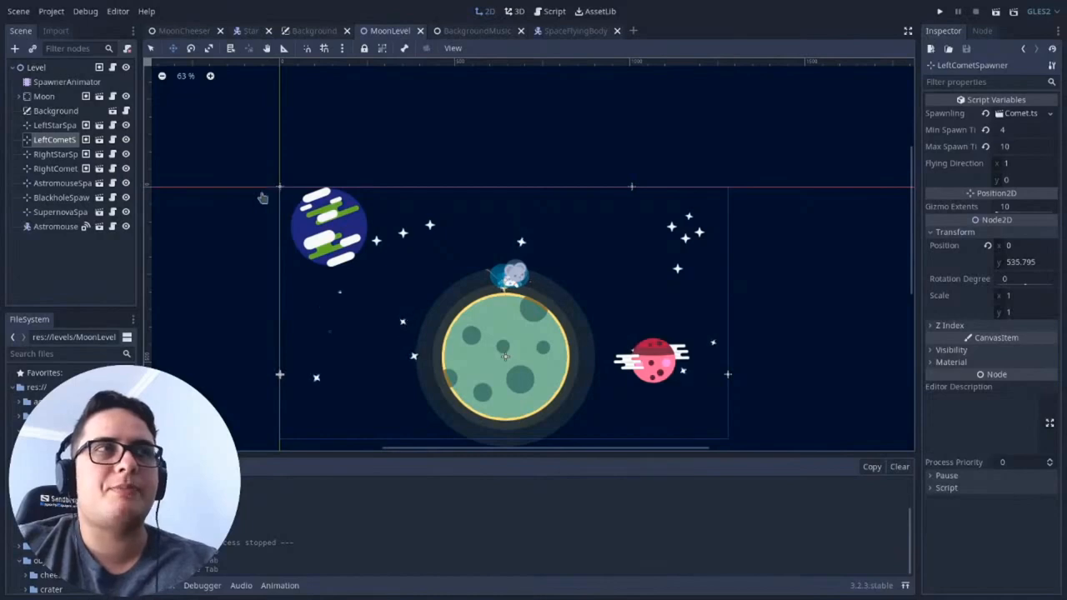
mouse_move(281, 190)
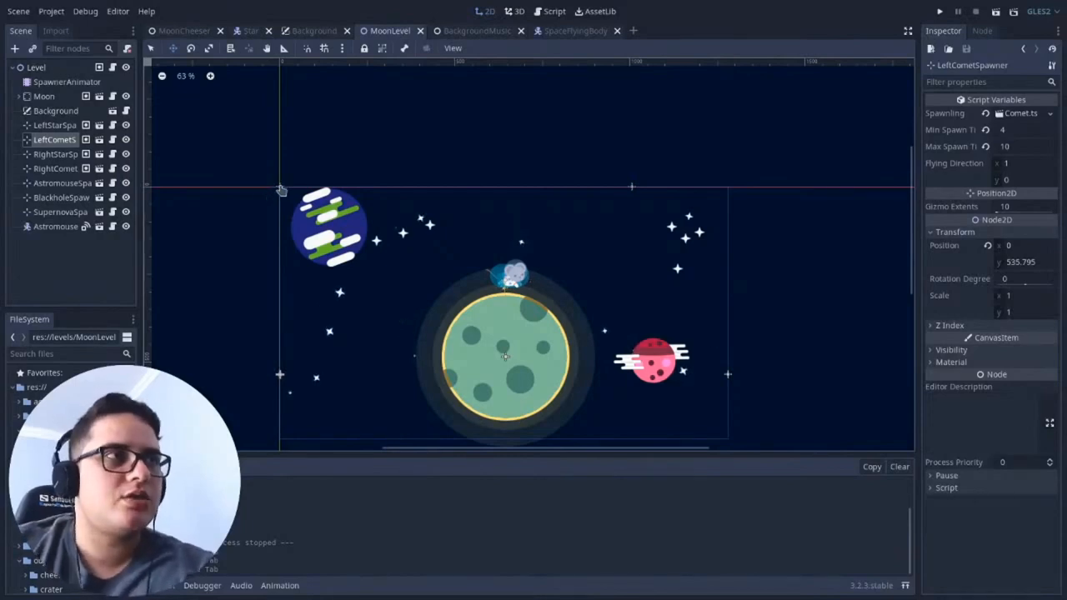
left_click(36, 67)
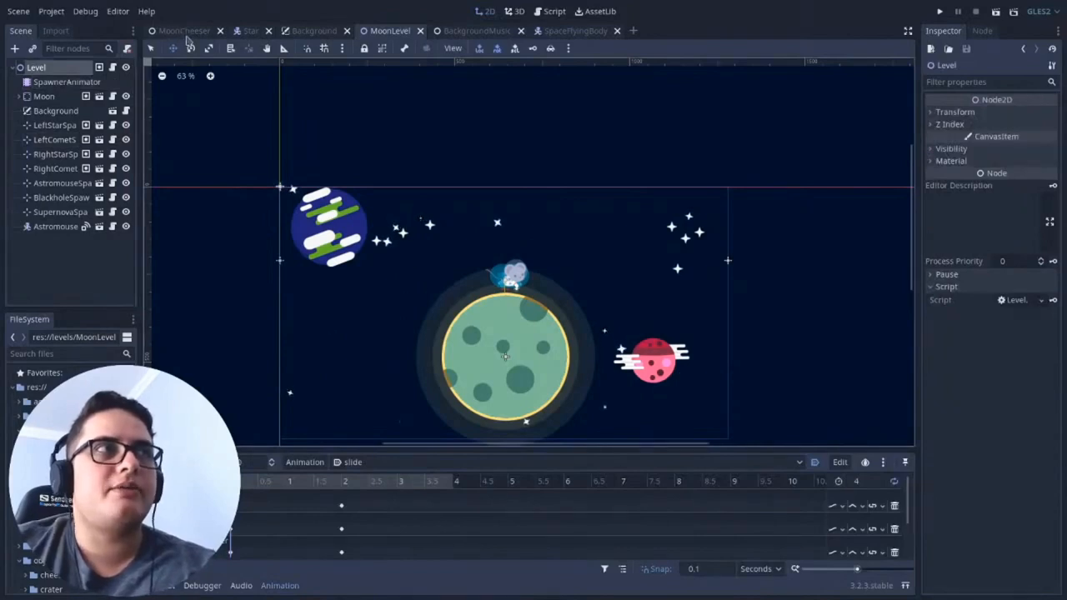
Open the MoonCheeser scene, whose plain Node root holds the game script
left_click(184, 31)
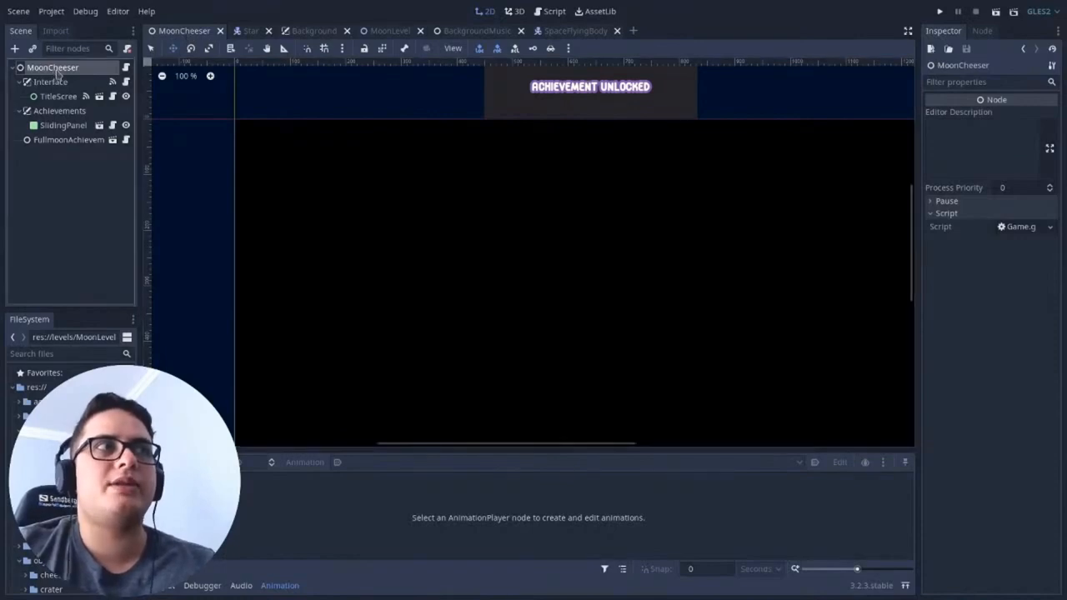
mouse_move(50, 82)
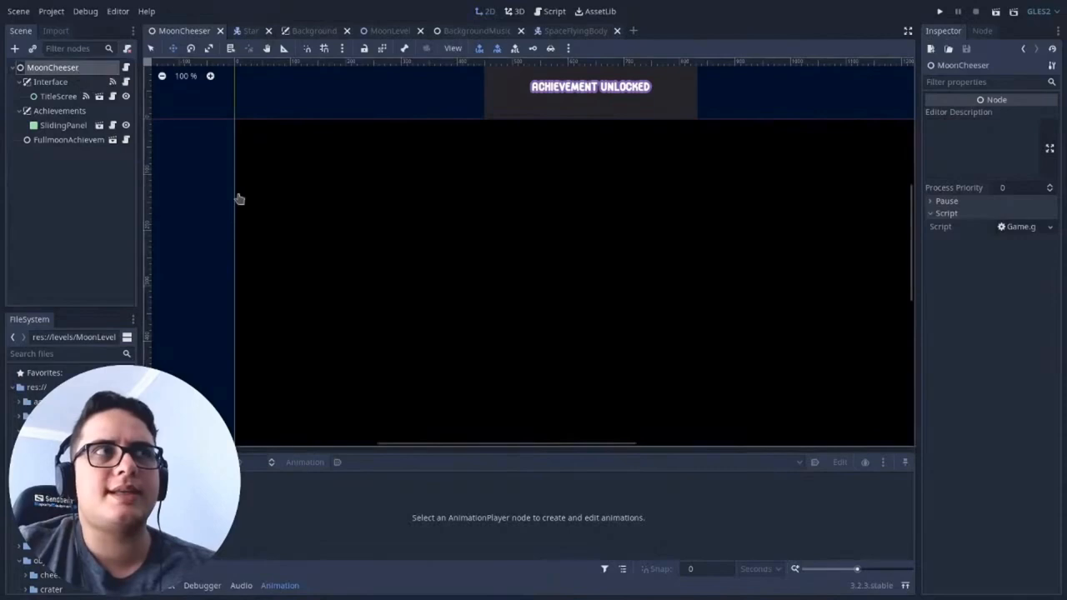
mouse_move(236, 127)
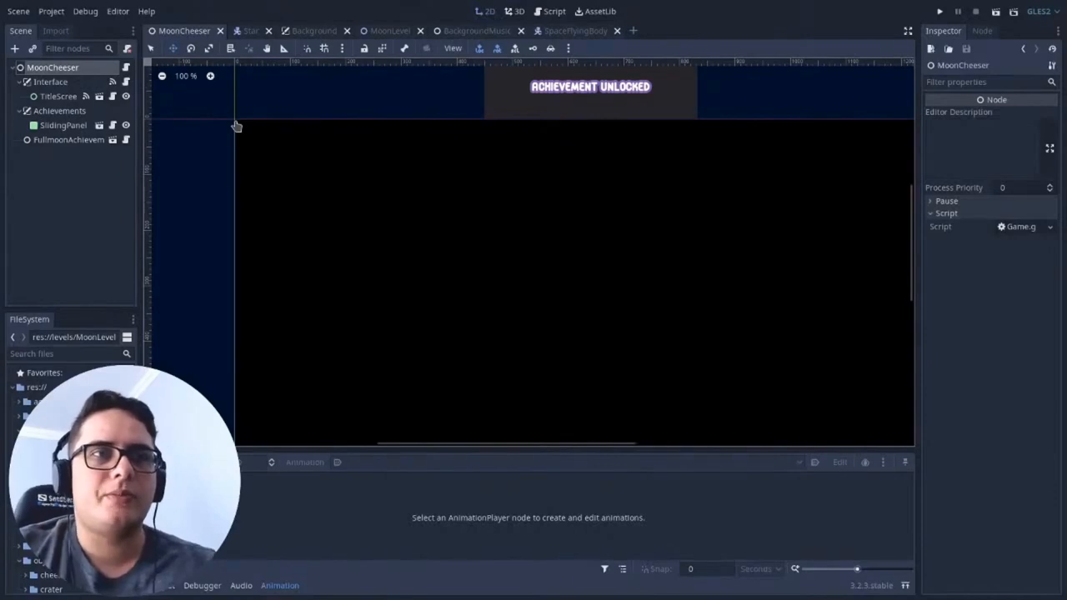
mouse_move(453, 142)
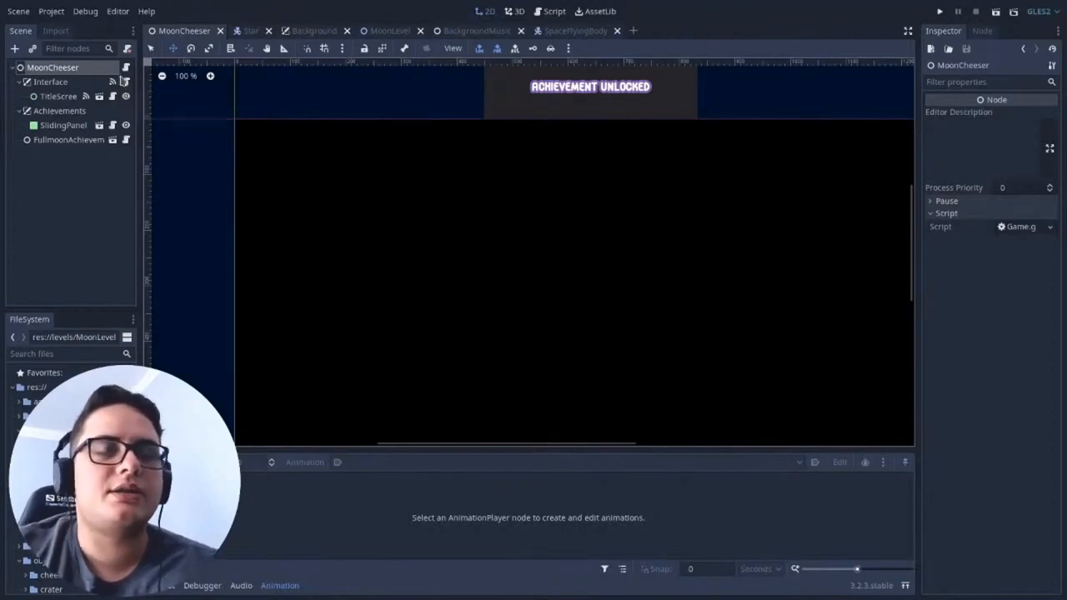
mouse_move(125, 82)
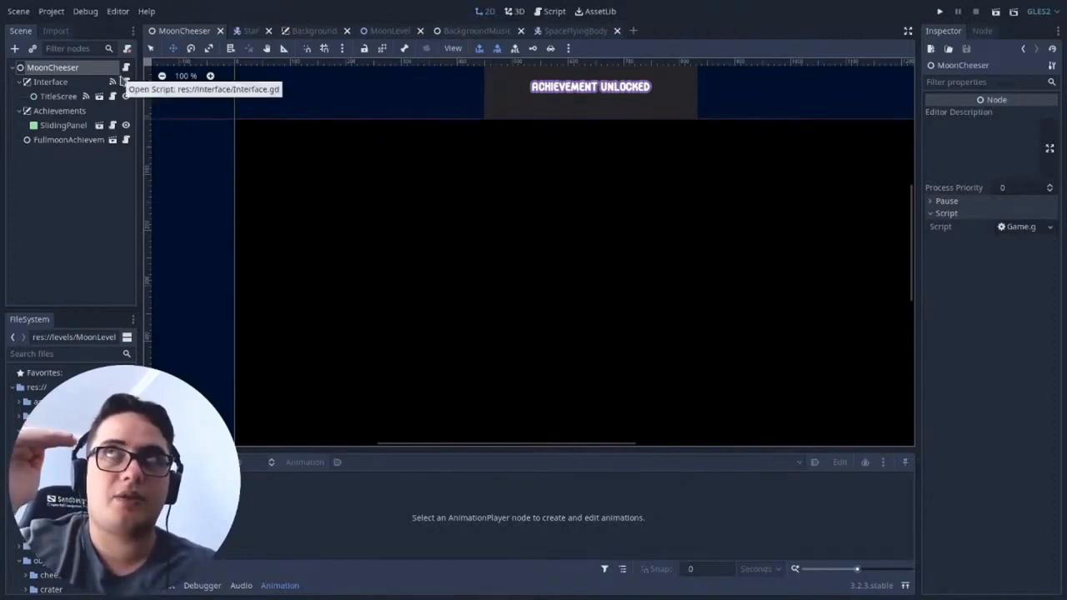